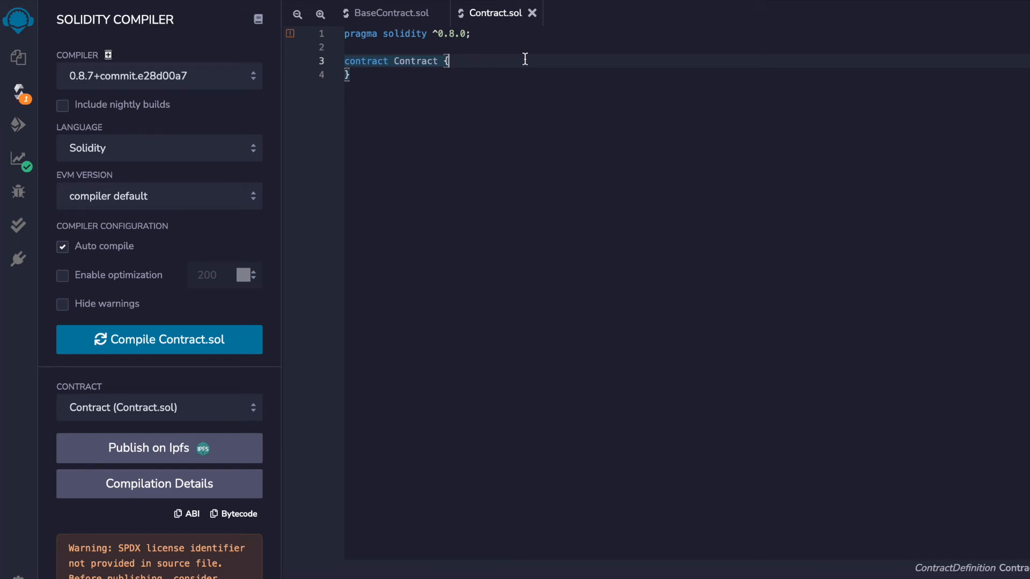
Add 'function getMinDeposit() public view returns (uint) { return 100; }' inside Contract.
key(Enter)
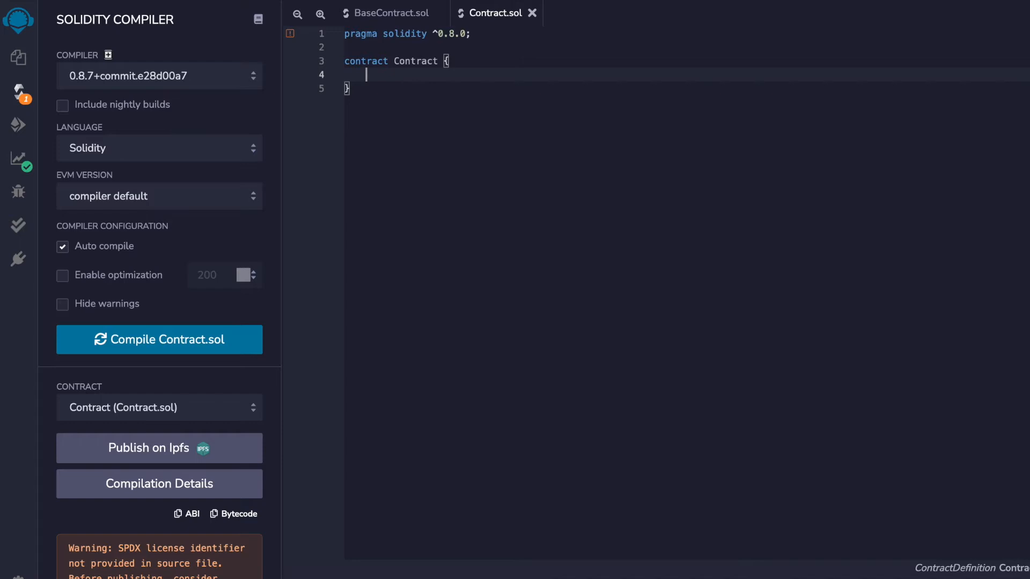
text(function)
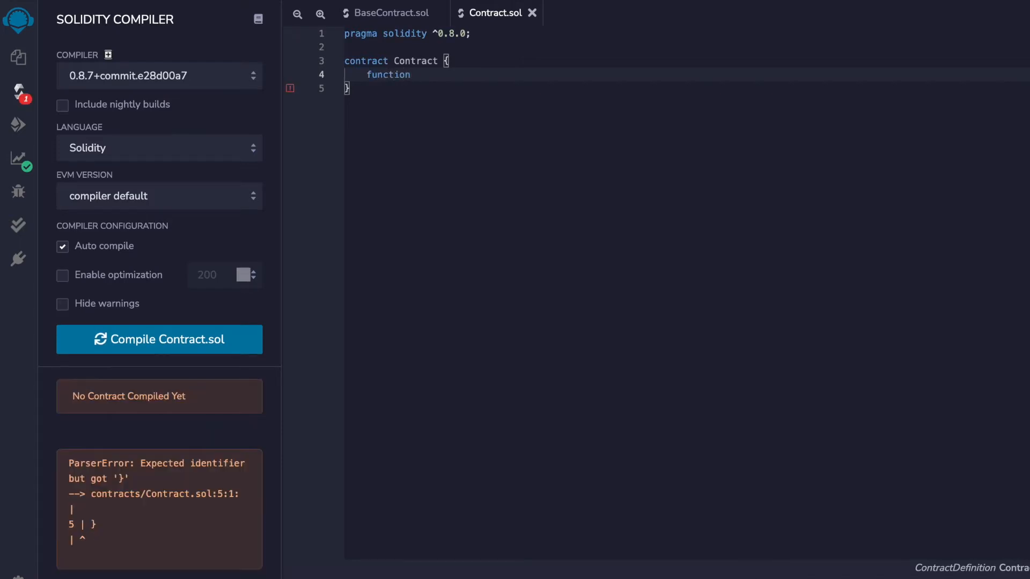
text(getMinDepo)
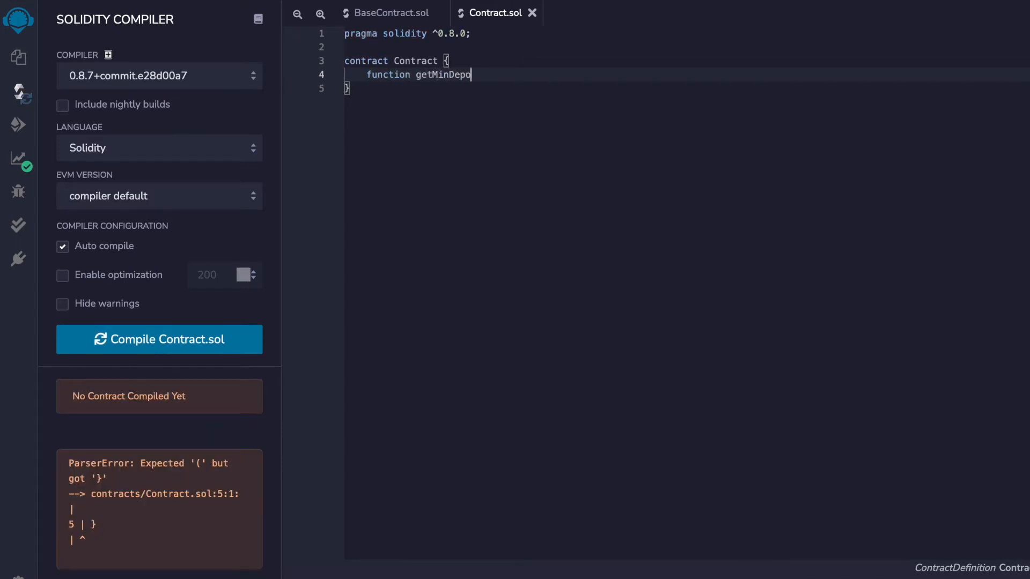
text(sit() pub)
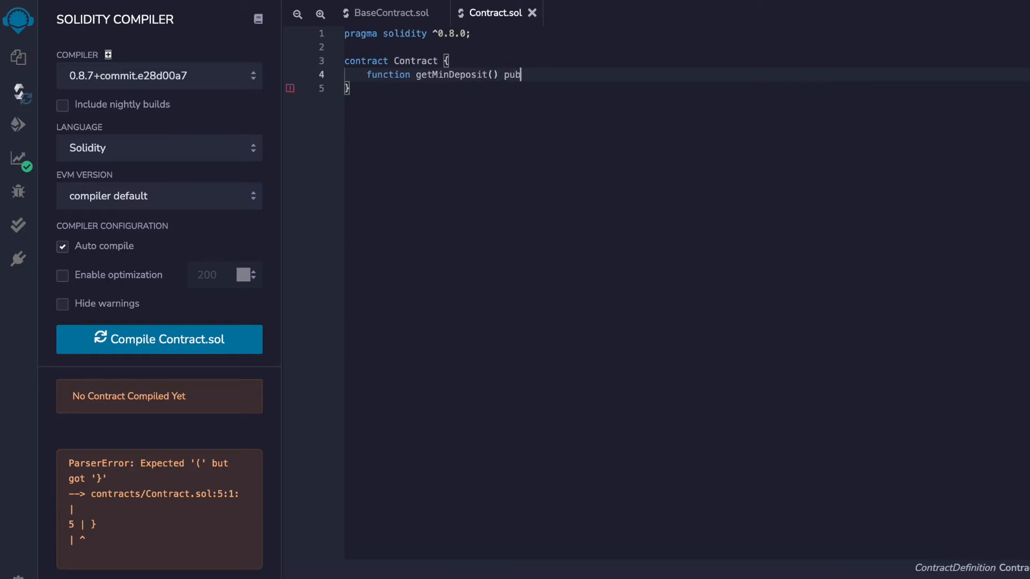
text(lic view returns)
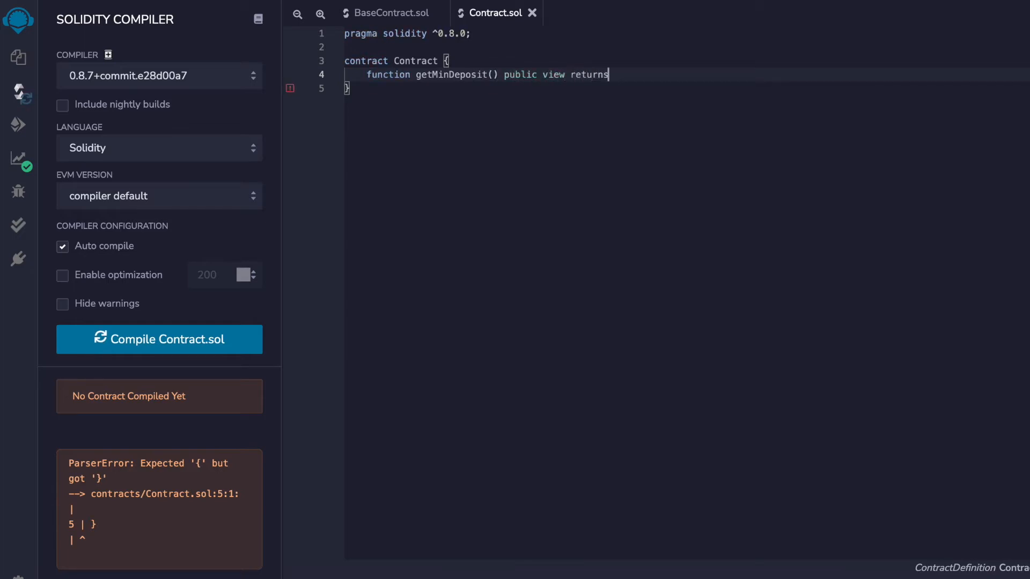
text((uint))
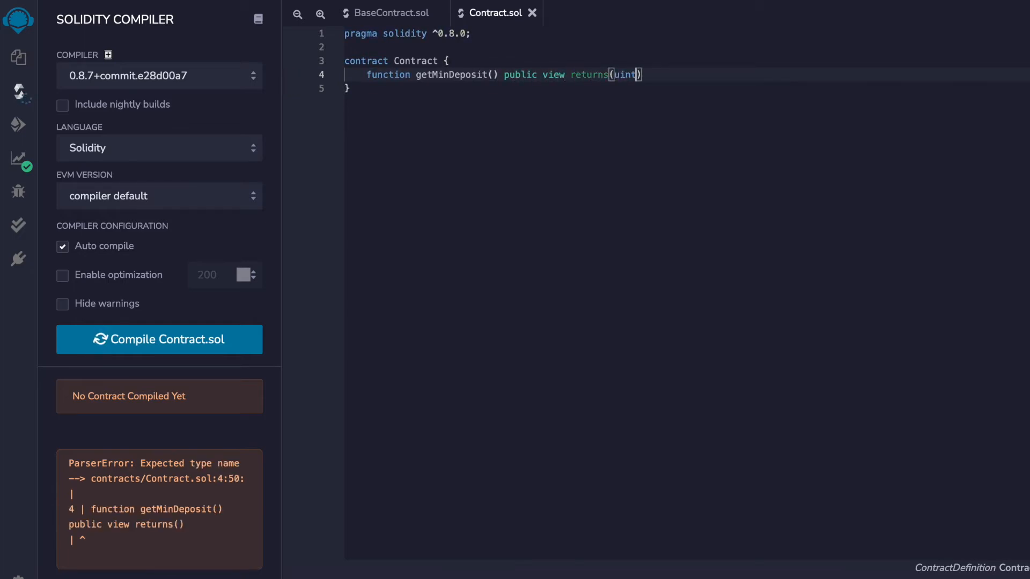
text({)
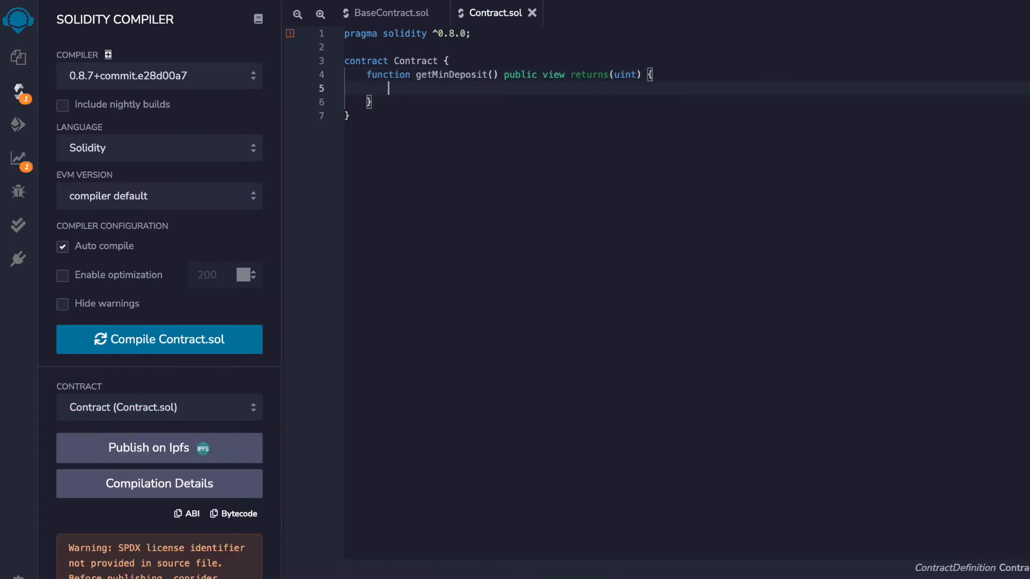
text(r)
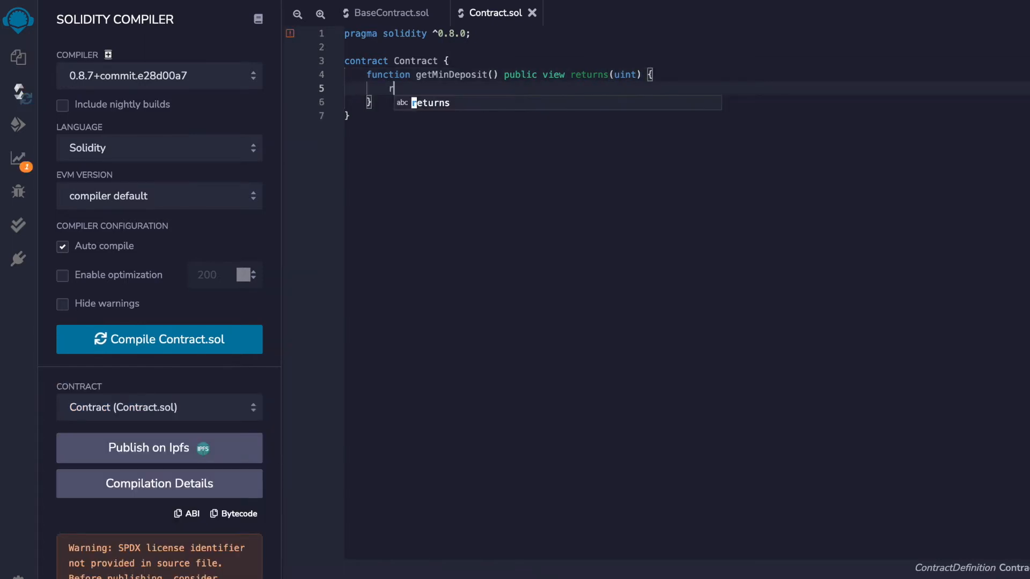
text(eturn 100;)
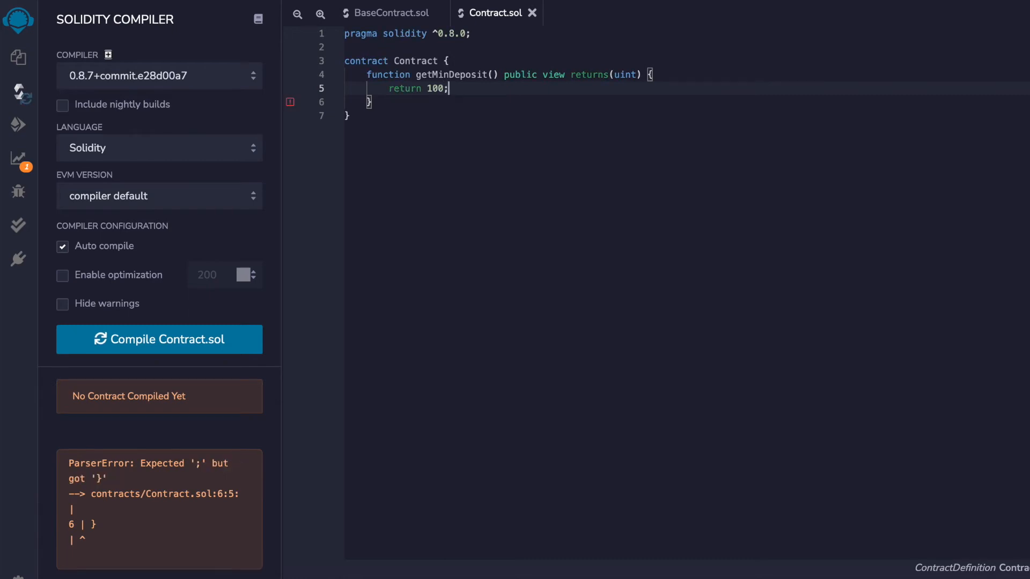
click(159, 340)
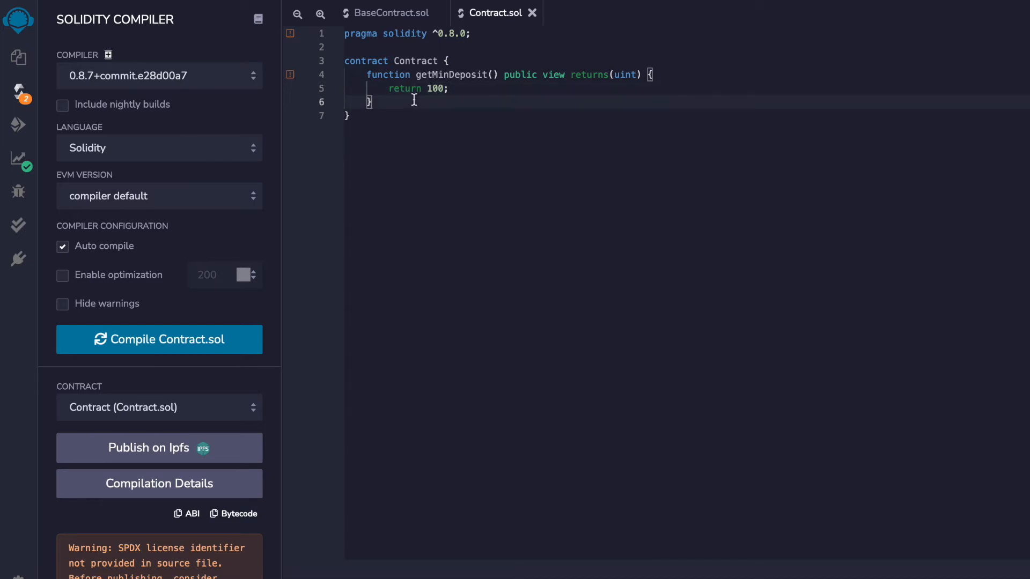
Declare a bodiless virtual 'function getMaxDeposit() public view' ending in a semicolon, with Contract abstract.
text(function get)
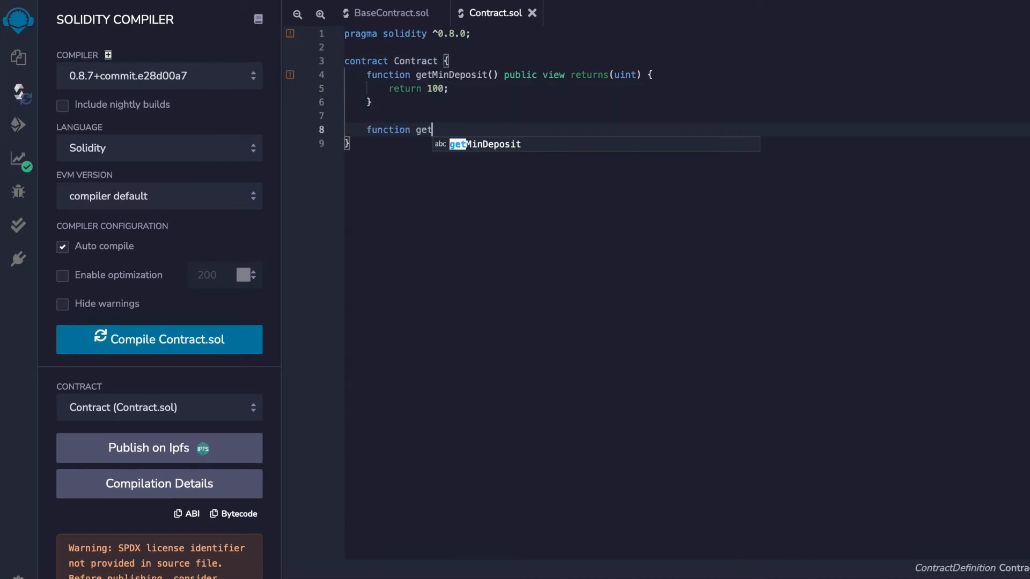
text(MaxDeposit())
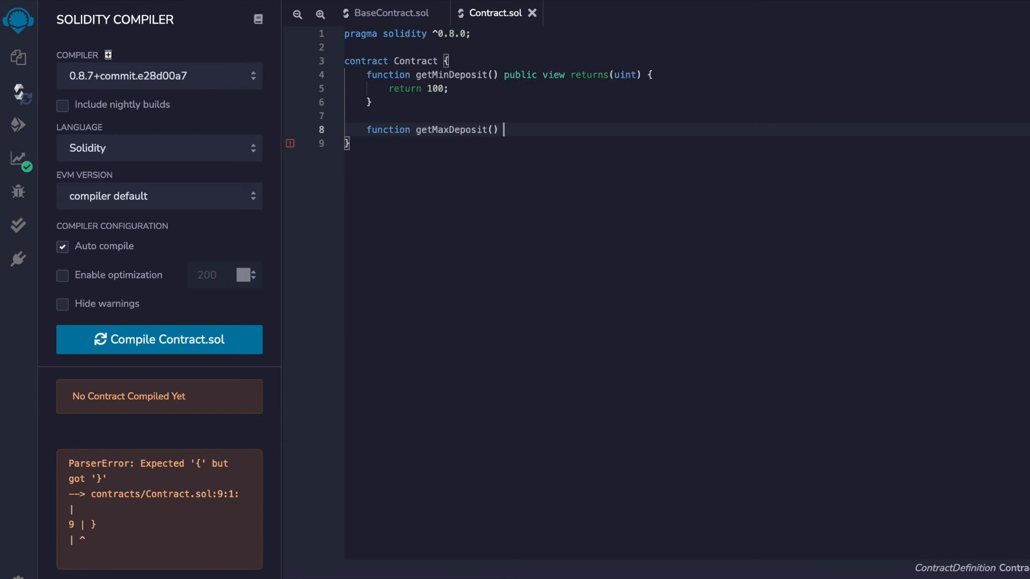
text(public view returns(uint)
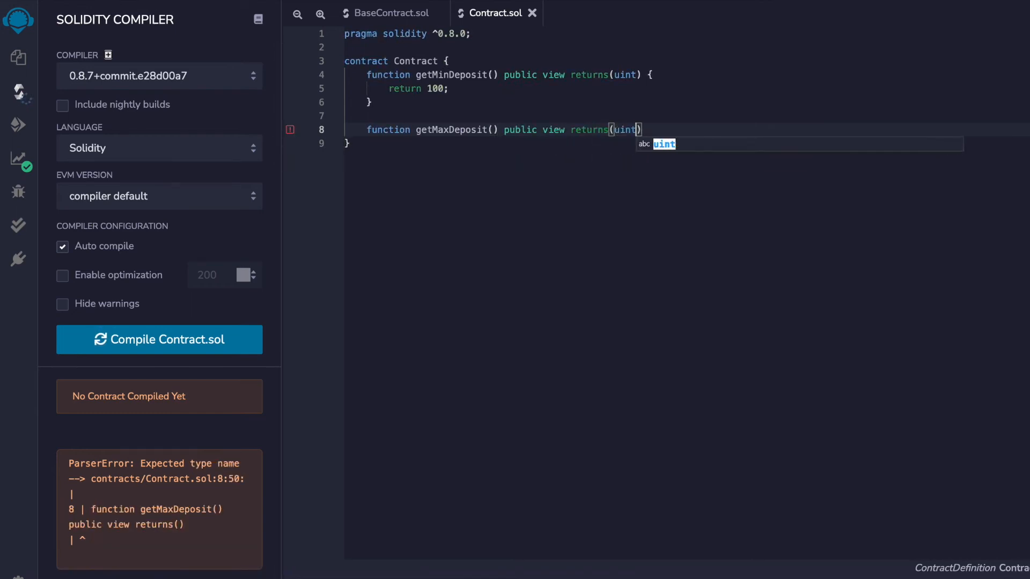
text(;)
click(397, 61)
text(abstract )
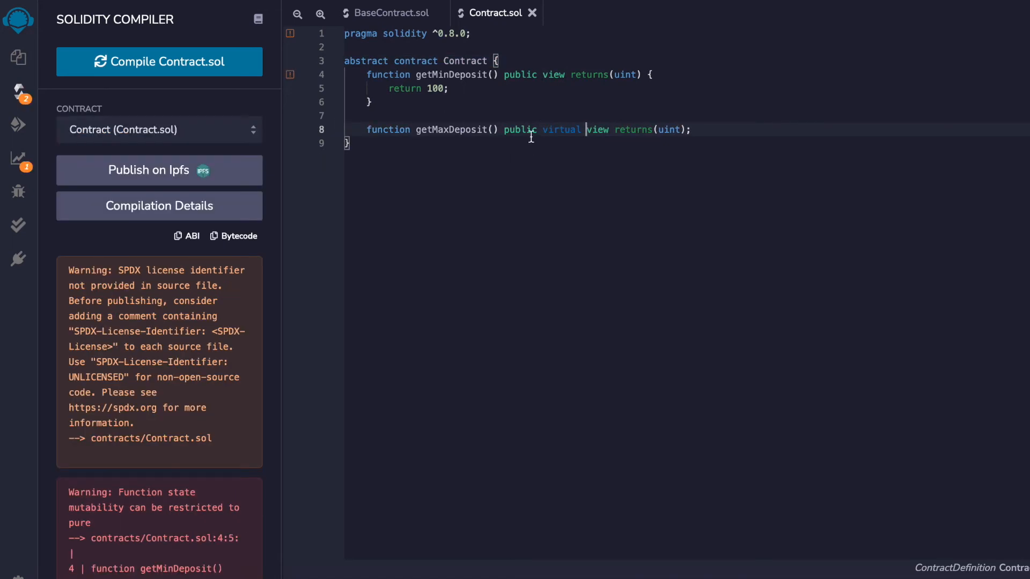
Comment out getMaxDeposit with //, delete 'abstract' from Contract, and switch to BaseContract.sol.
text(//)
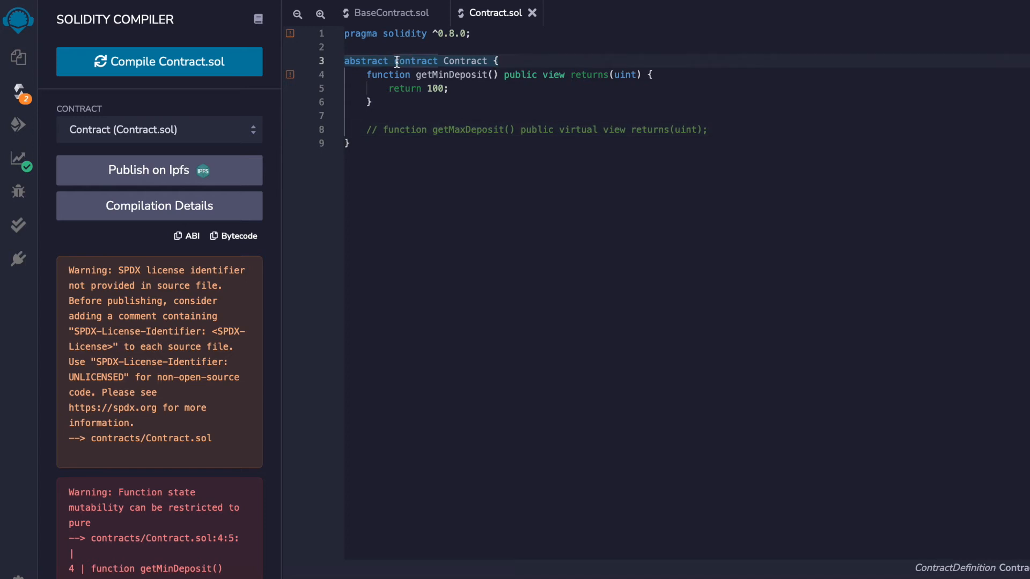
key(Backspace)
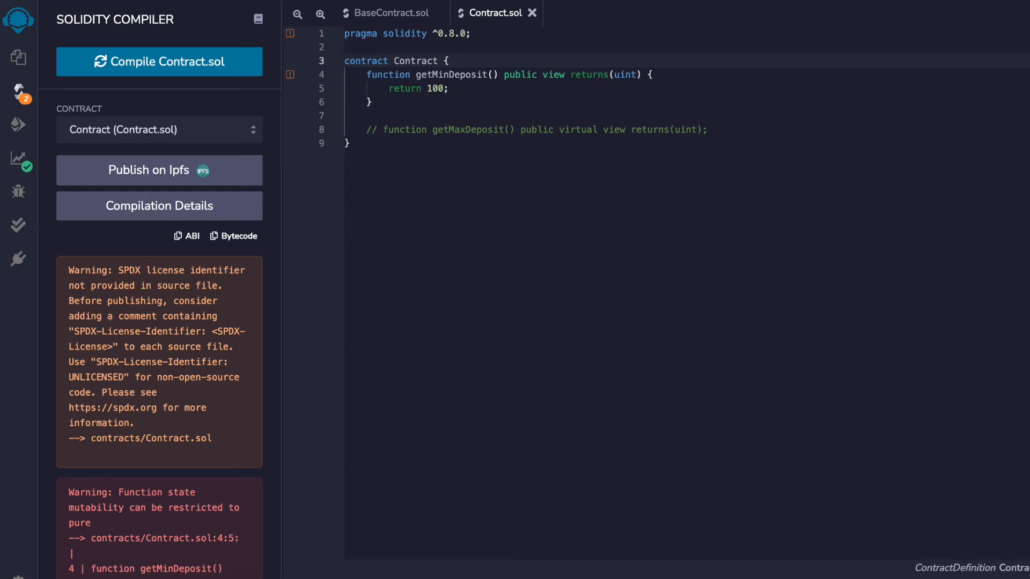
click(391, 12)
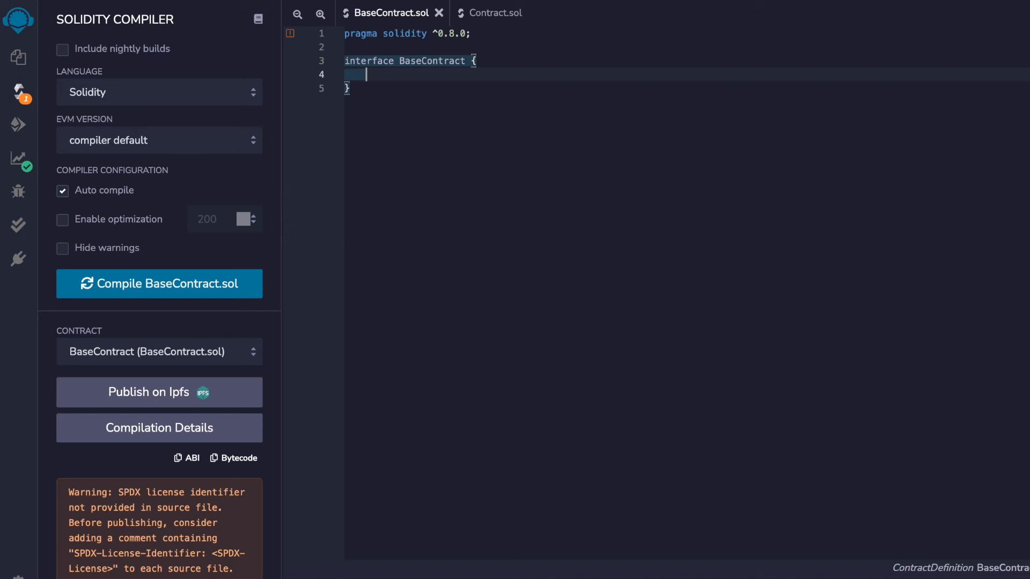
Declare 'function sendLittleTransfer() external returns(uint);' in the BaseContract interface.
text(function)
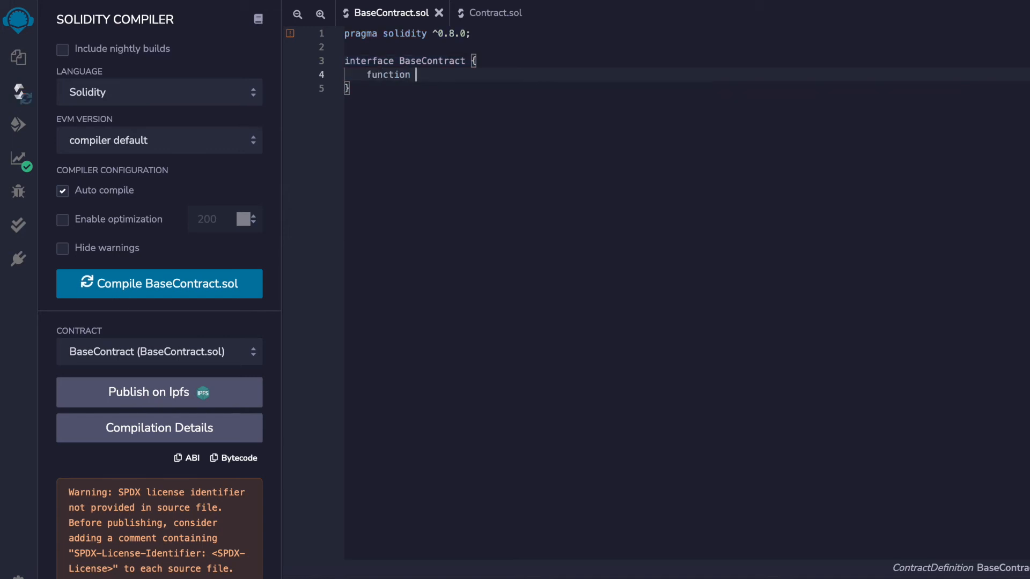
text(sendLittleTransfer() external)
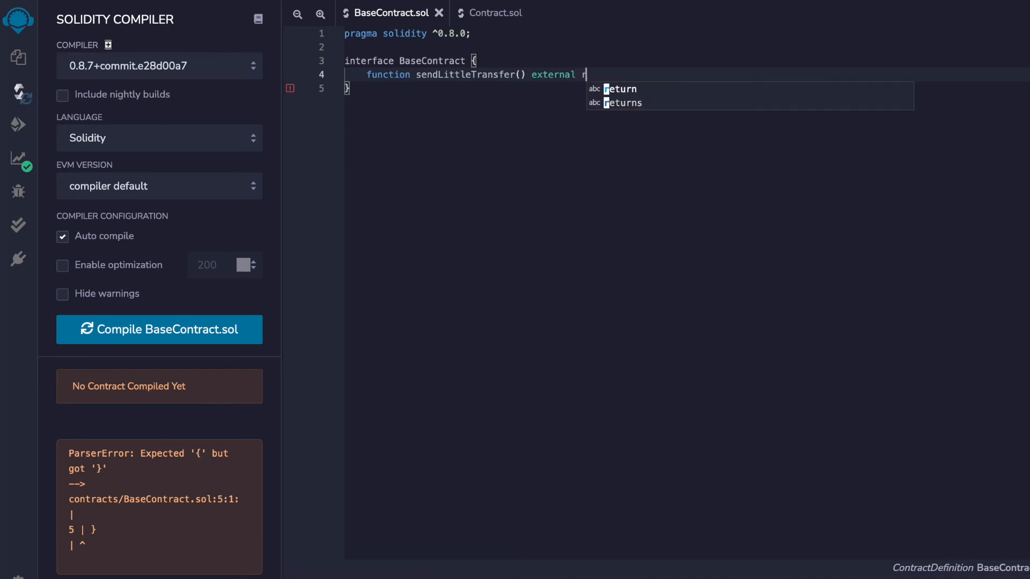
text(returns(uint);)
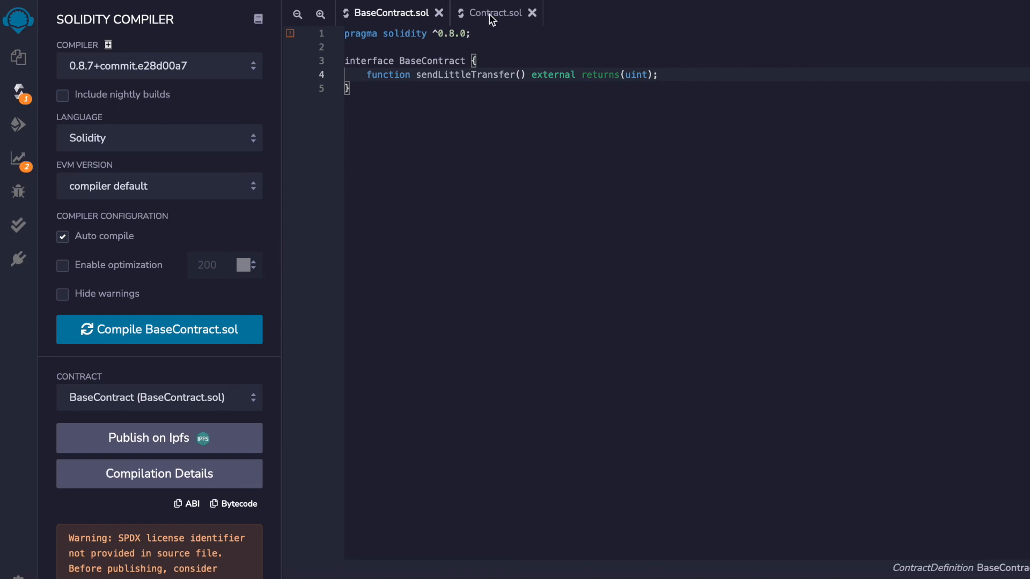
In Contract.sol, add import "./BaseContract.sol" and make Contract inherit BaseContract.
click(494, 12)
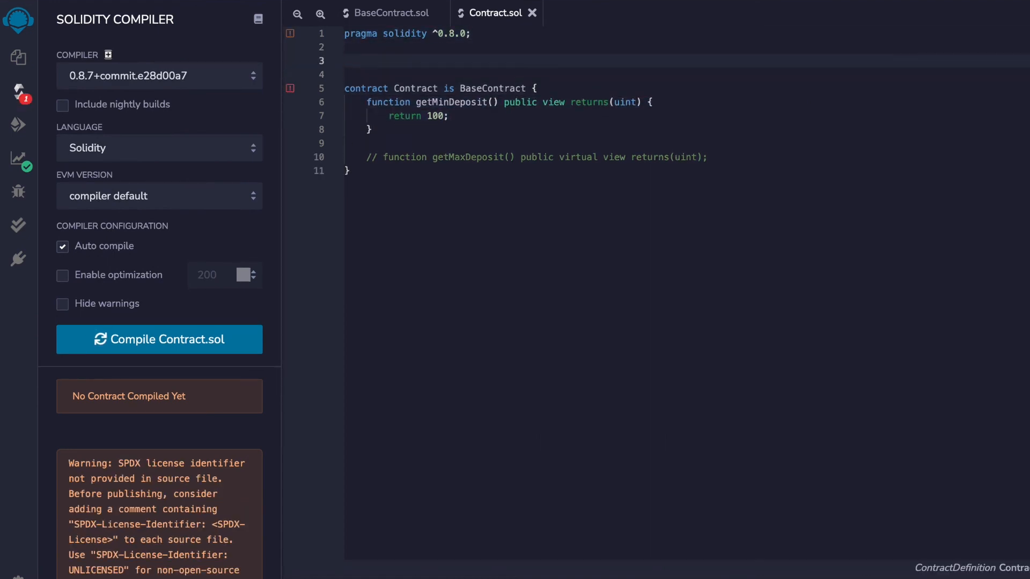
text(import "./)
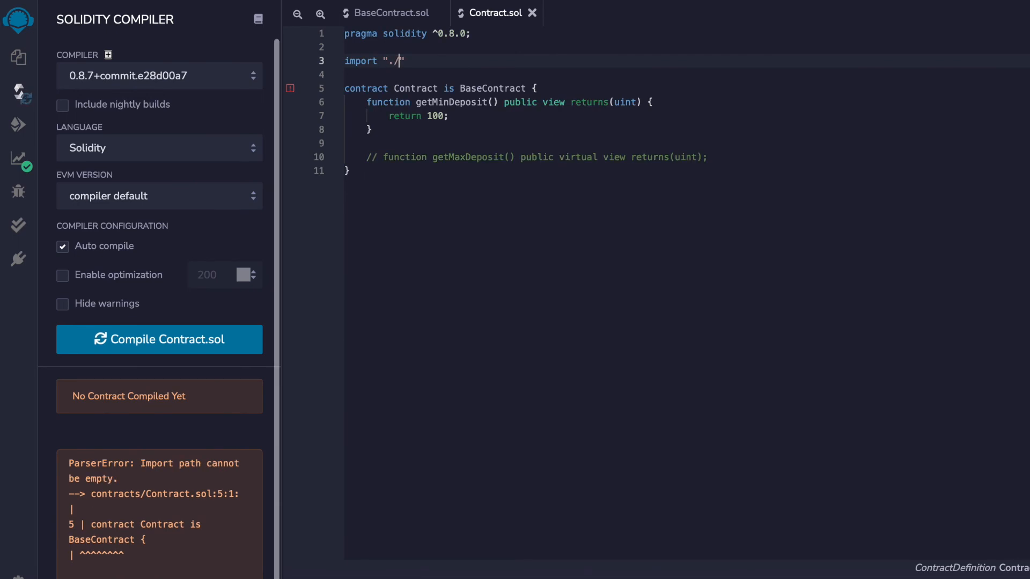
text(BaseContract.sol)
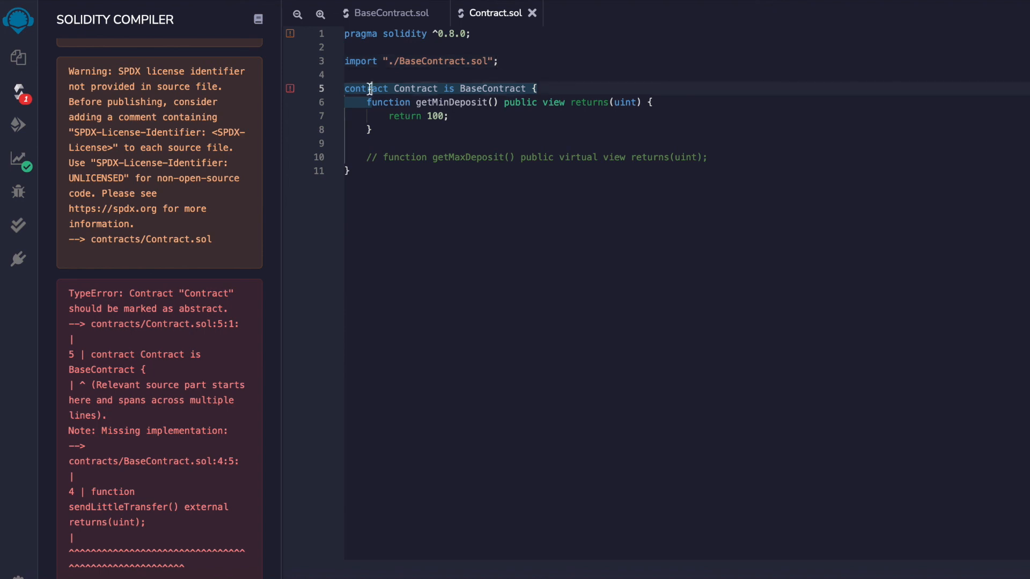
Prefix the contract declaration on line 5 with the 'abstract' keyword.
text(abs)
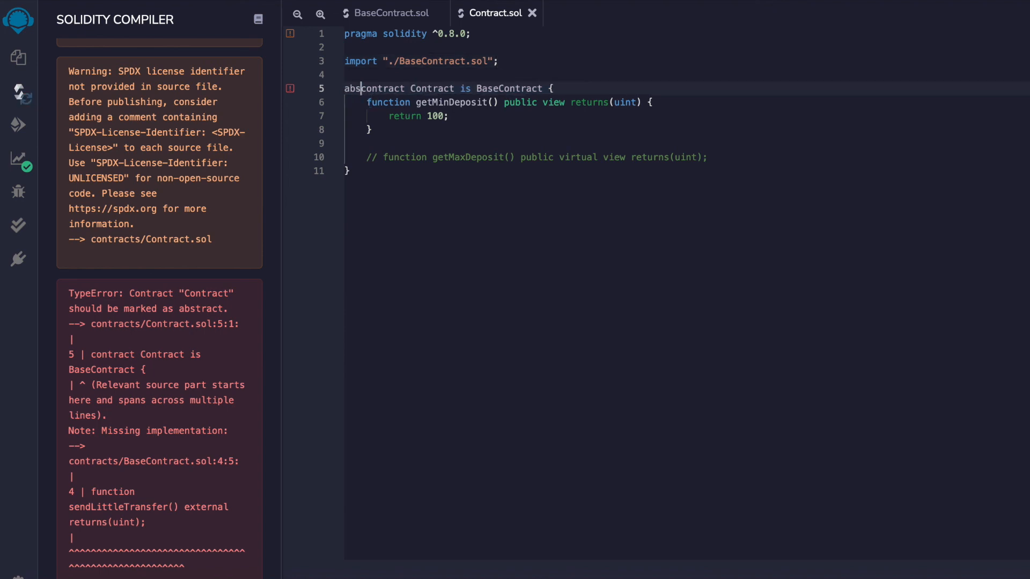
text(abstract)
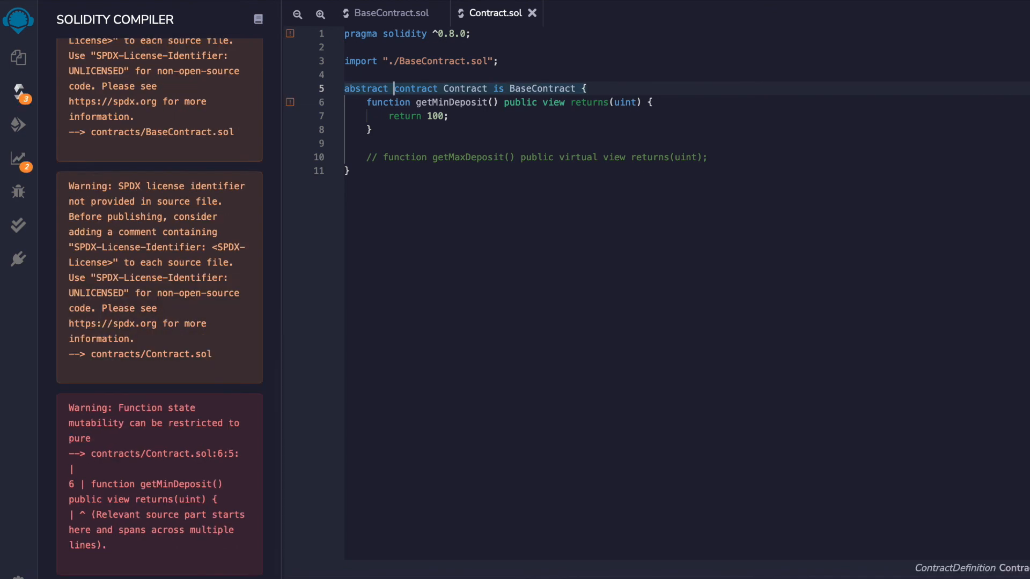